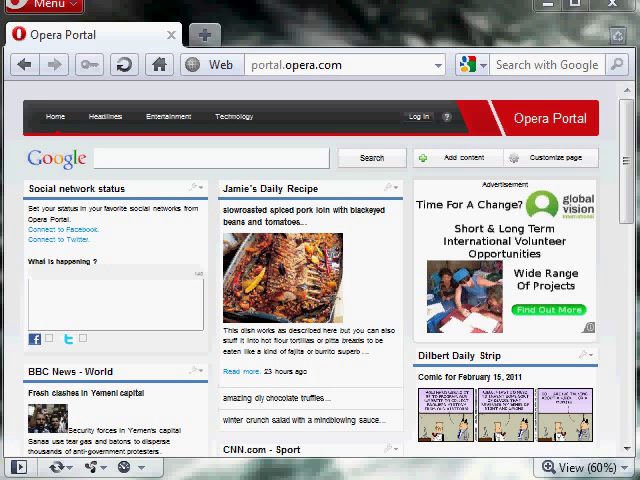
pyautogui.moveTo(424, 196)
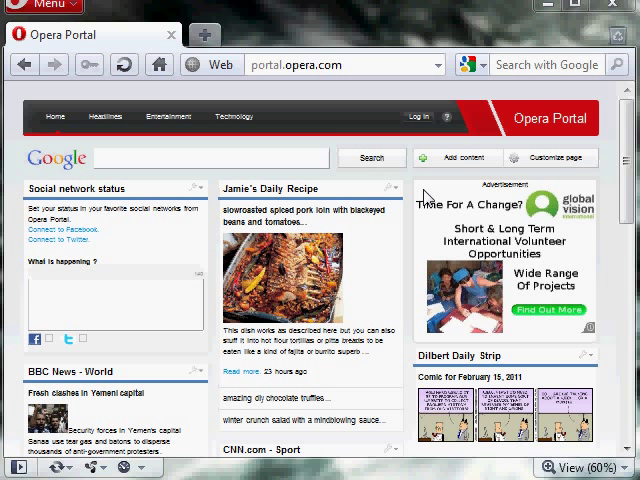
pyautogui.moveTo(430, 274)
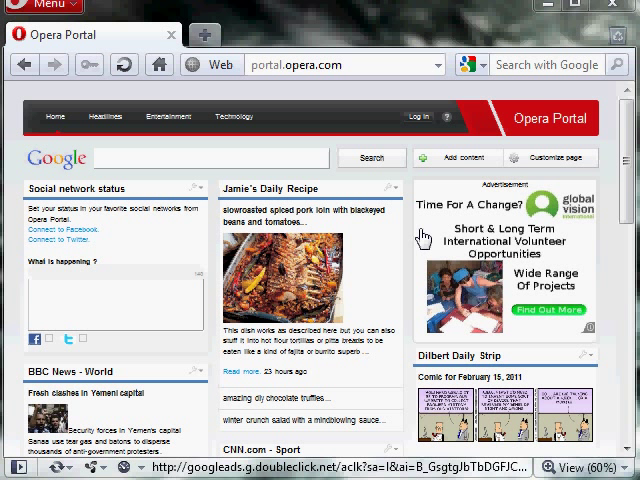
pyautogui.moveTo(372, 84)
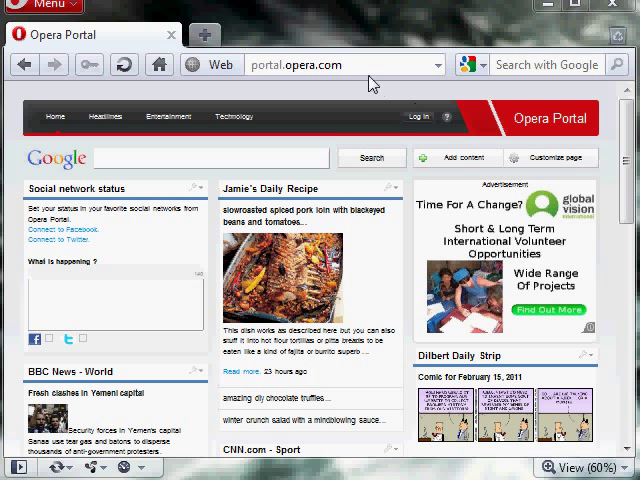
pyautogui.moveTo(384, 28)
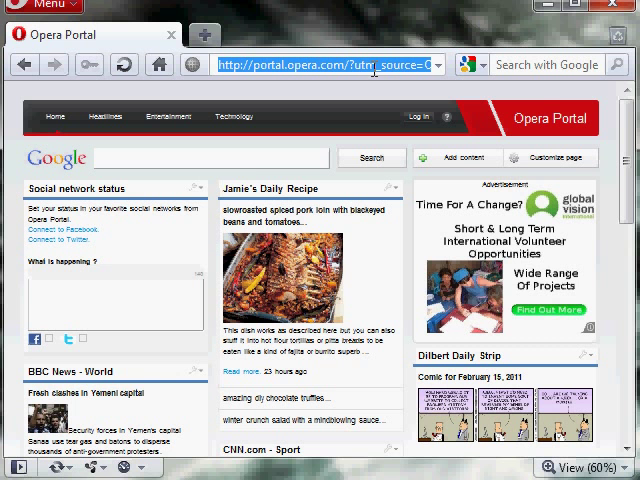
pyautogui.moveTo(372, 66)
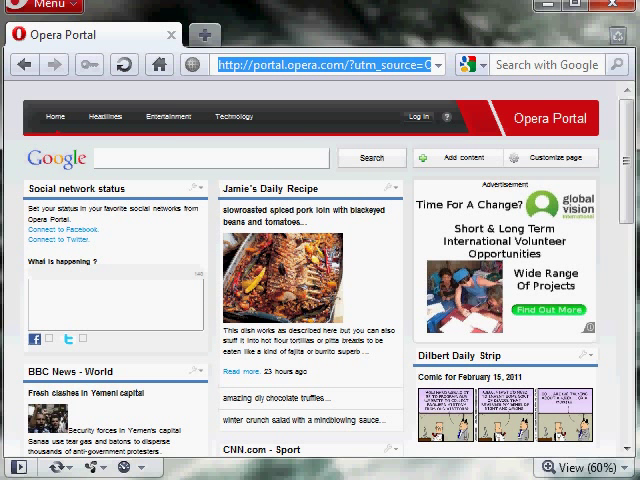
# - Run ipconfig to read the default gateway 192.168.1.1 and the local IPv4 address
pyautogui.click(18, 468)
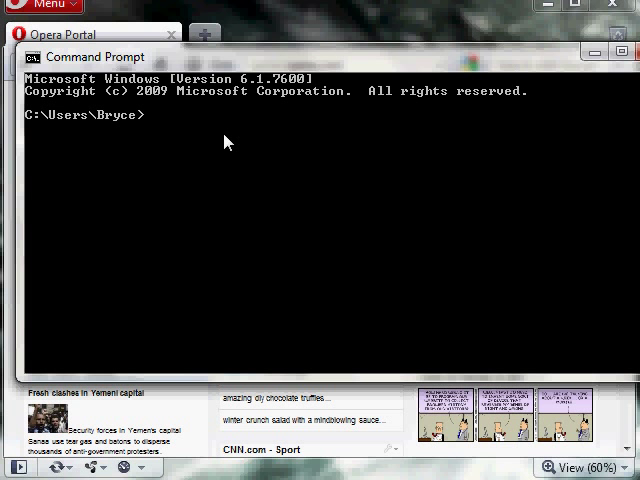
pyautogui.write('ipconf')
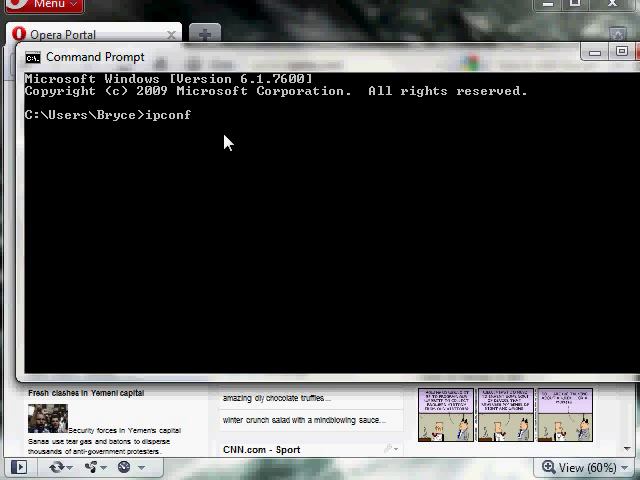
pyautogui.press('Return')
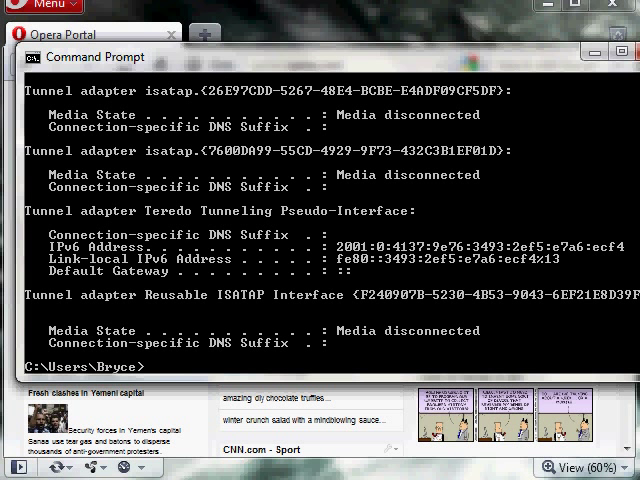
pyautogui.scroll(3)
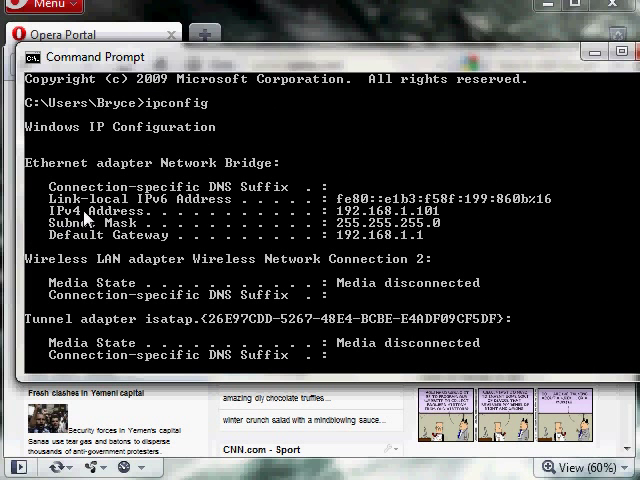
pyautogui.moveTo(160, 236)
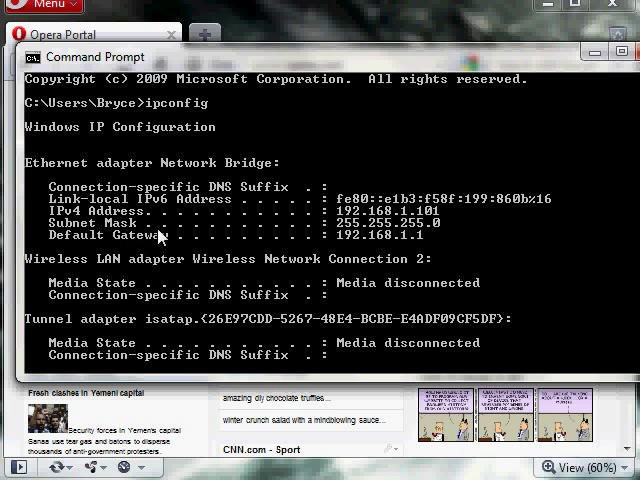
pyautogui.moveTo(432, 234)
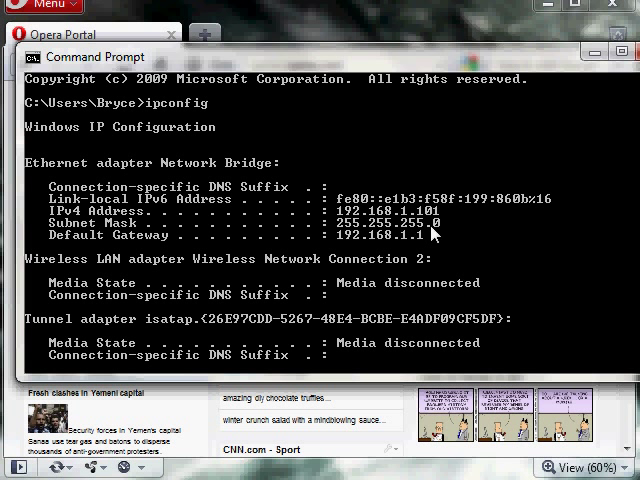
pyautogui.moveTo(572, 108)
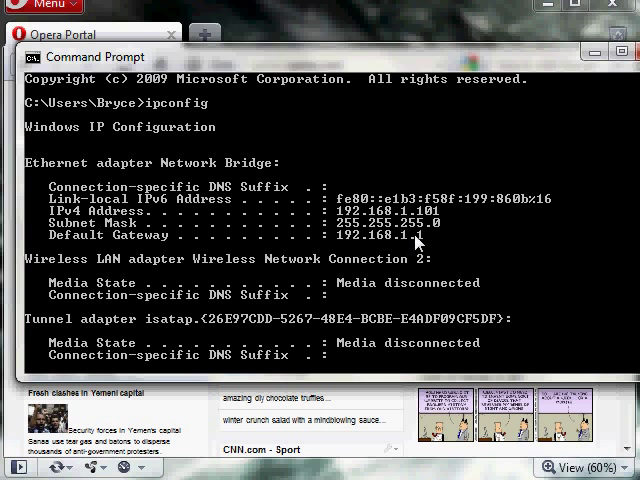
pyautogui.moveTo(508, 152)
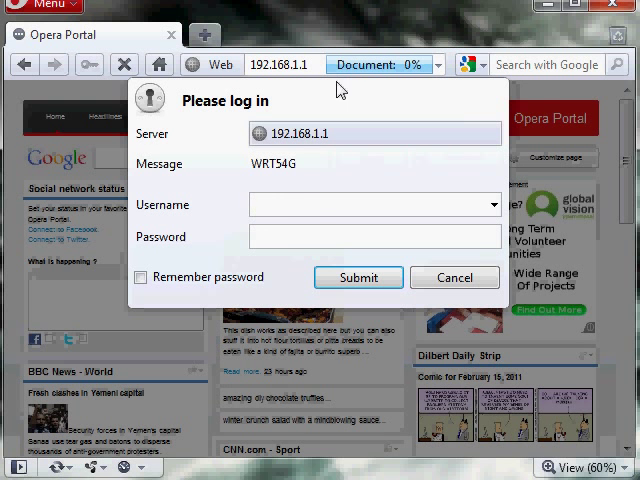
pyautogui.moveTo(292, 196)
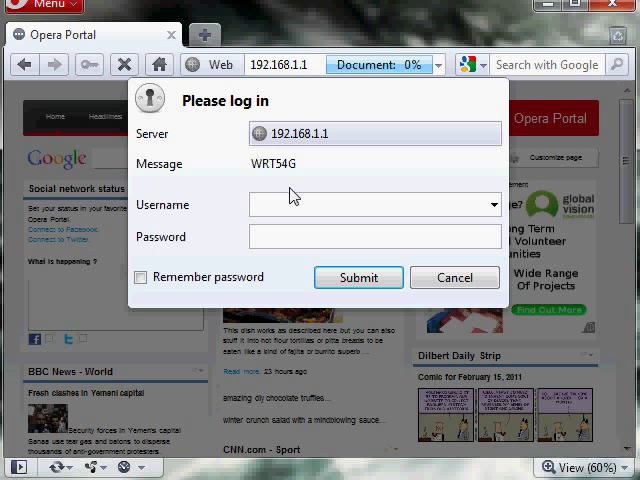
pyautogui.moveTo(296, 204)
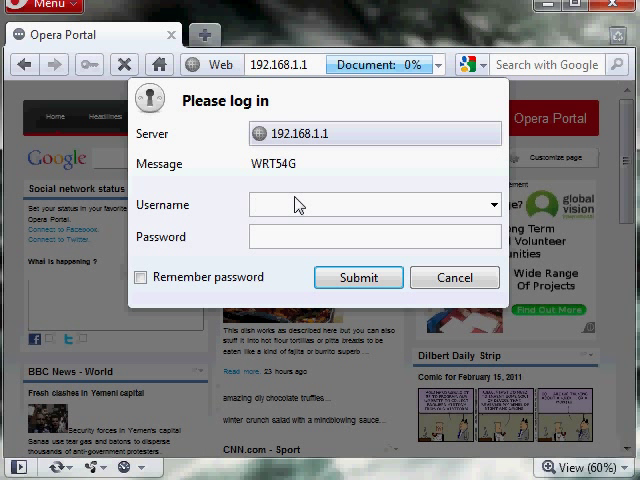
# - Sign in to the router at 192.168.1.1 as admin, landing on Basic Setup
pyautogui.write('admin')
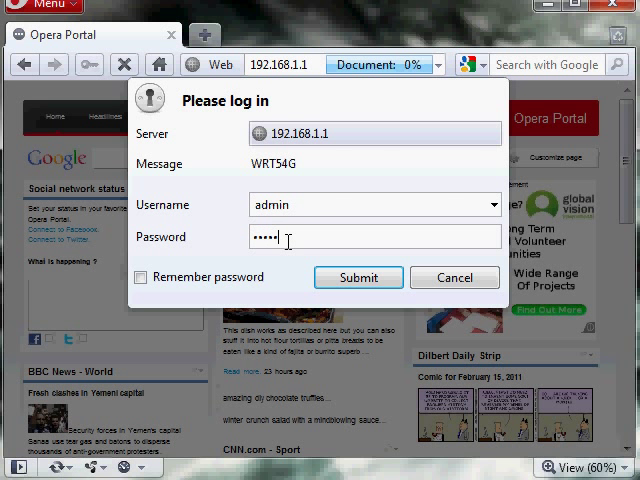
pyautogui.click(358, 276)
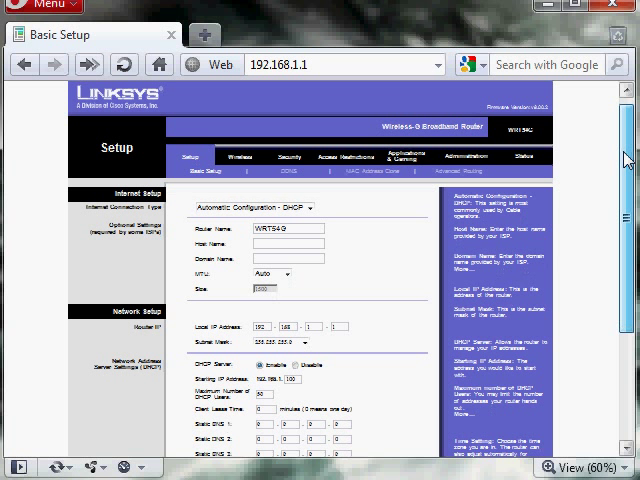
# - Go to Applications & Gaming to show the empty Port Range Forward table
pyautogui.scroll(-3)
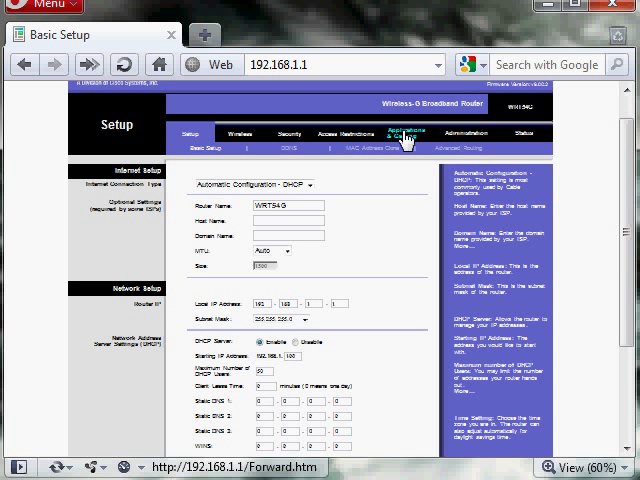
pyautogui.click(410, 132)
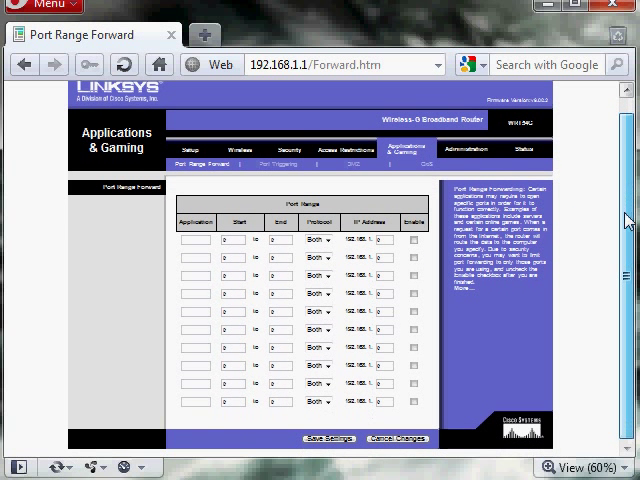
# - Begin the first forwarding row by entering the application name xbox
pyautogui.click(196, 240)
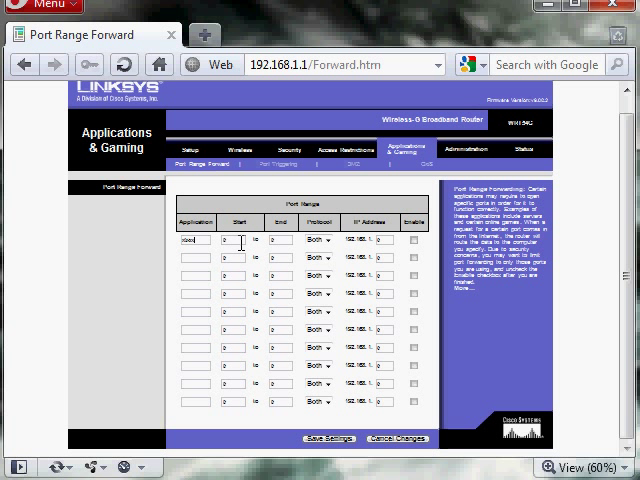
pyautogui.moveTo(332, 250)
pyautogui.write('3074')
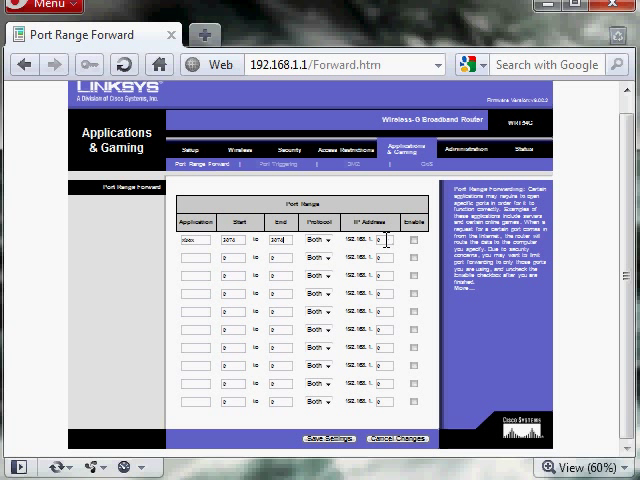
pyautogui.moveTo(464, 308)
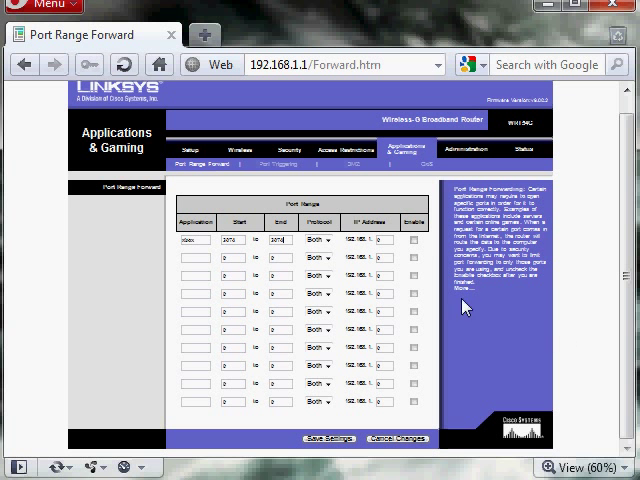
pyautogui.moveTo(460, 308)
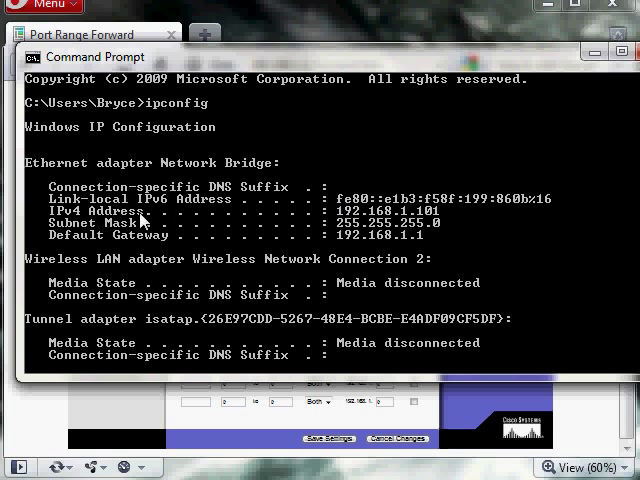
pyautogui.moveTo(464, 220)
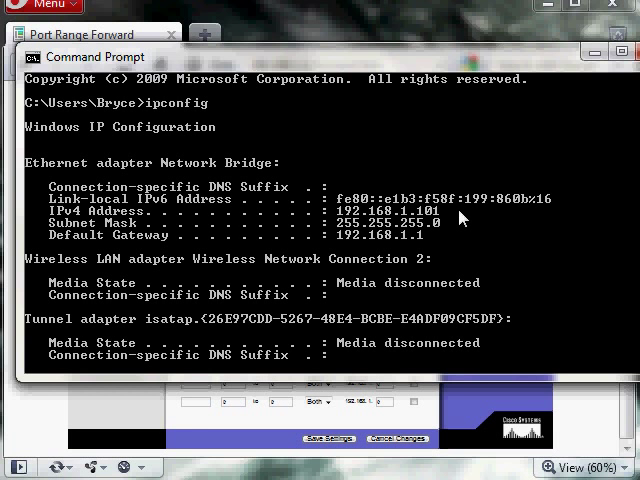
pyautogui.moveTo(428, 218)
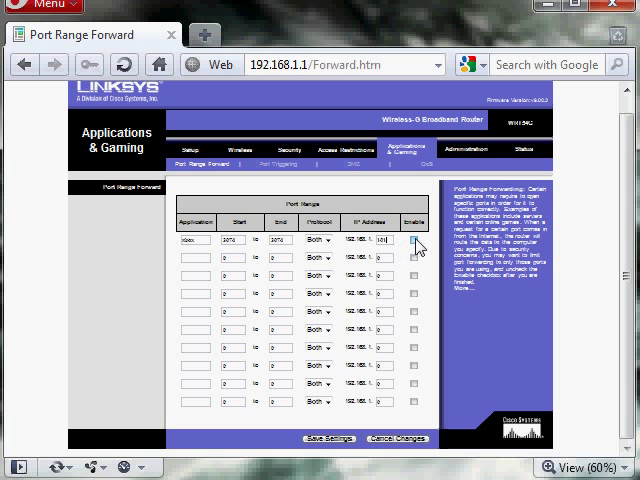
# - Enable the xbox rule, save settings and continue past the success confirmation
pyautogui.click(416, 240)
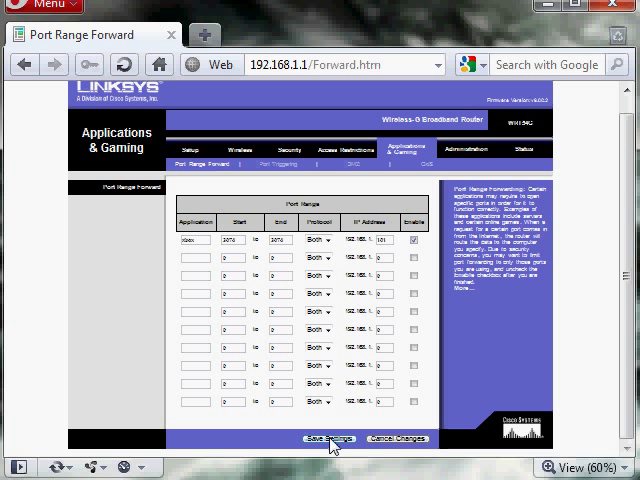
pyautogui.click(330, 438)
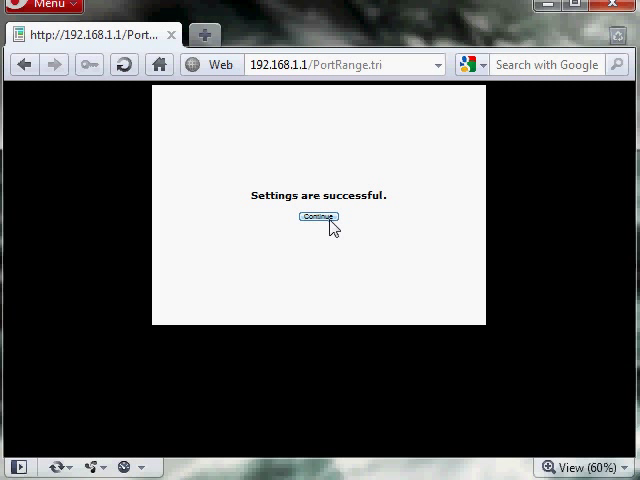
pyautogui.click(318, 216)
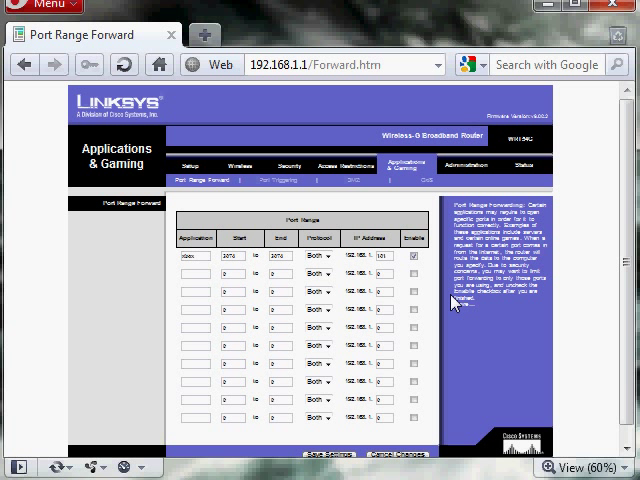
pyautogui.moveTo(308, 292)
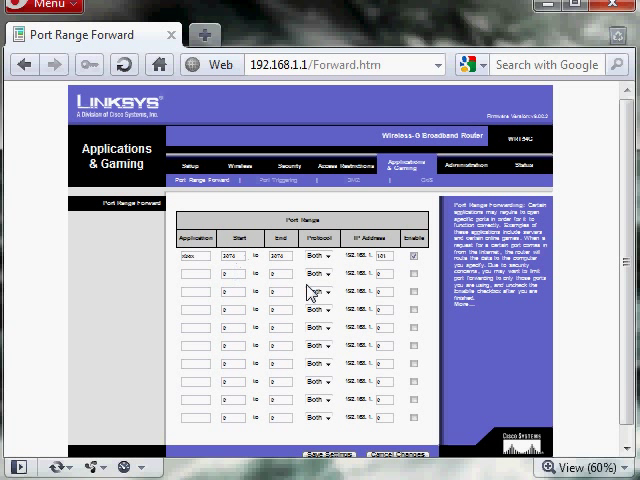
pyautogui.click(320, 266)
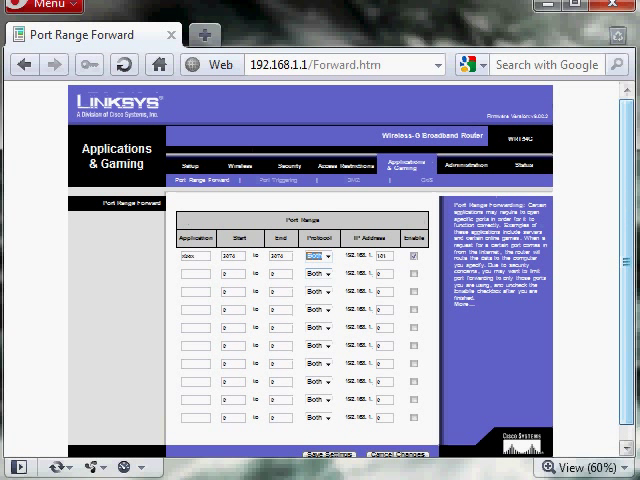
pyautogui.moveTo(524, 204)
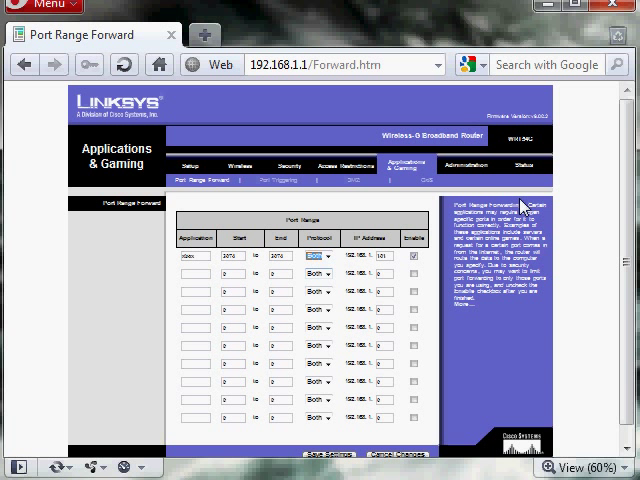